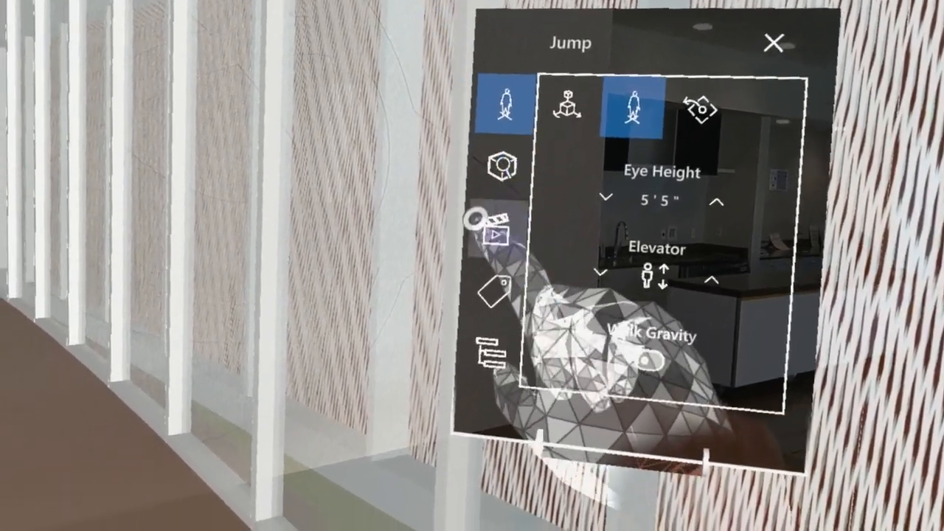
- Open the Scenes panel from the Jump panel's side toolbar to choose a destination
left_click(497, 237)
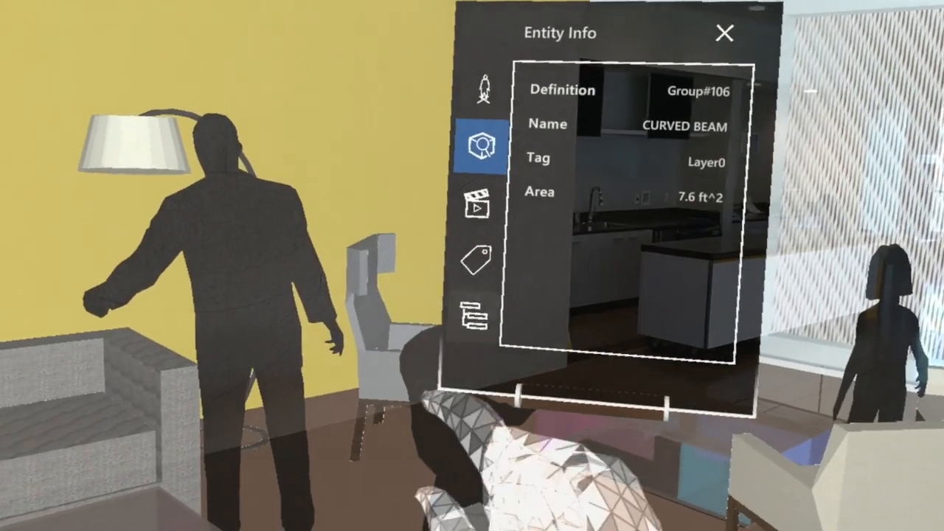
left_click(477, 265)
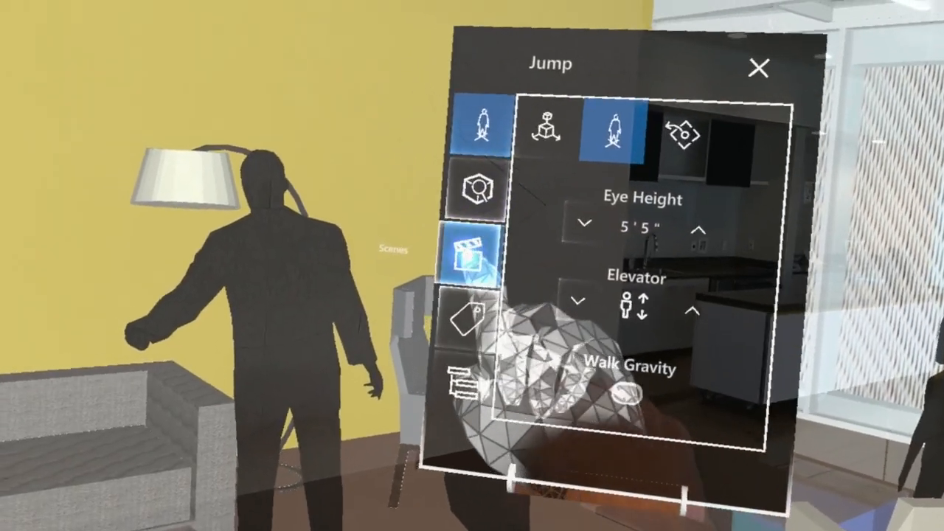
- Reopen the Scenes panel from the reception area via the side toolbar
left_click(471, 254)
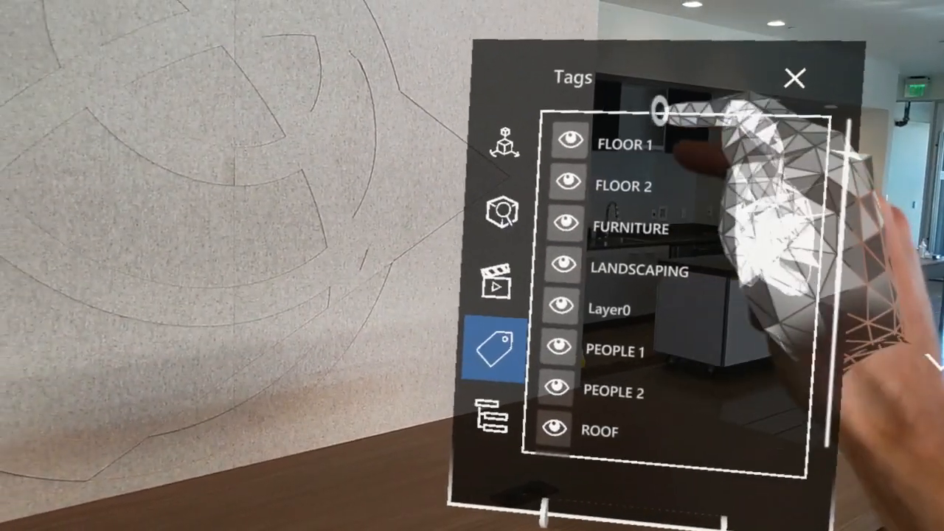
- Switch from the Tags list to the Scenes list showing Entrance, Hall, Reception and Dance Studio 1
left_click(495, 284)
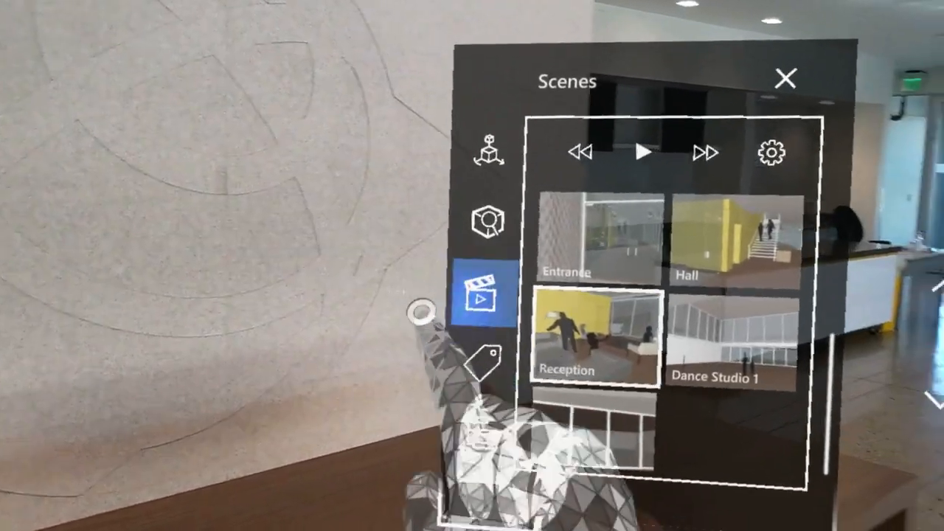